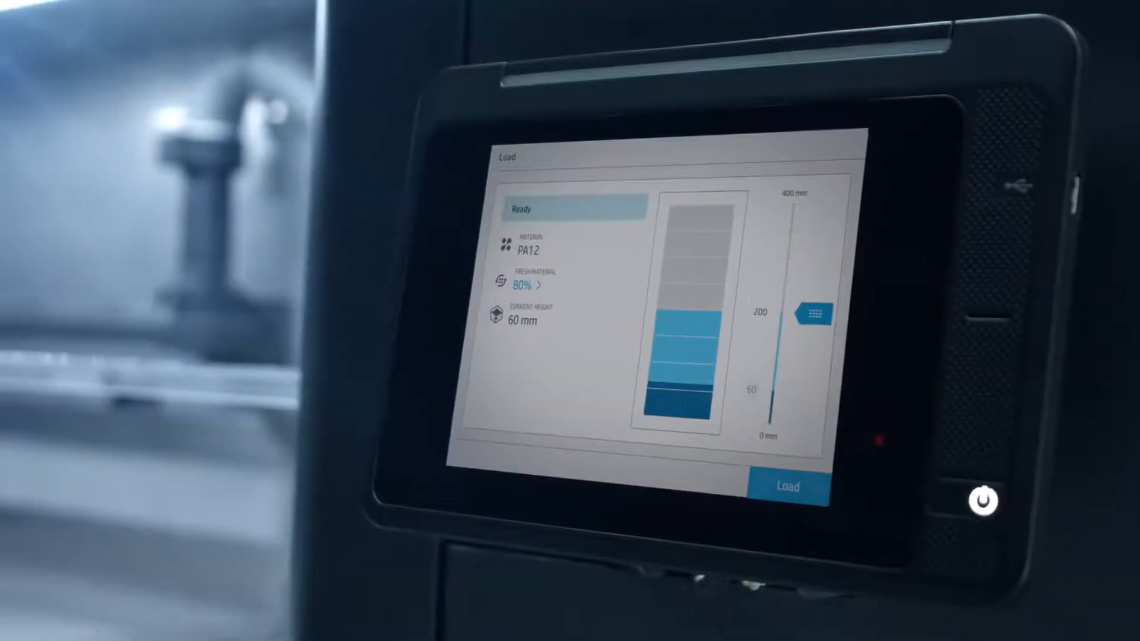
Load the PA12 material into the build unit until loading succeeds at 80% fresh material.
{"action": "left_click", "coordinate": [784, 488]}
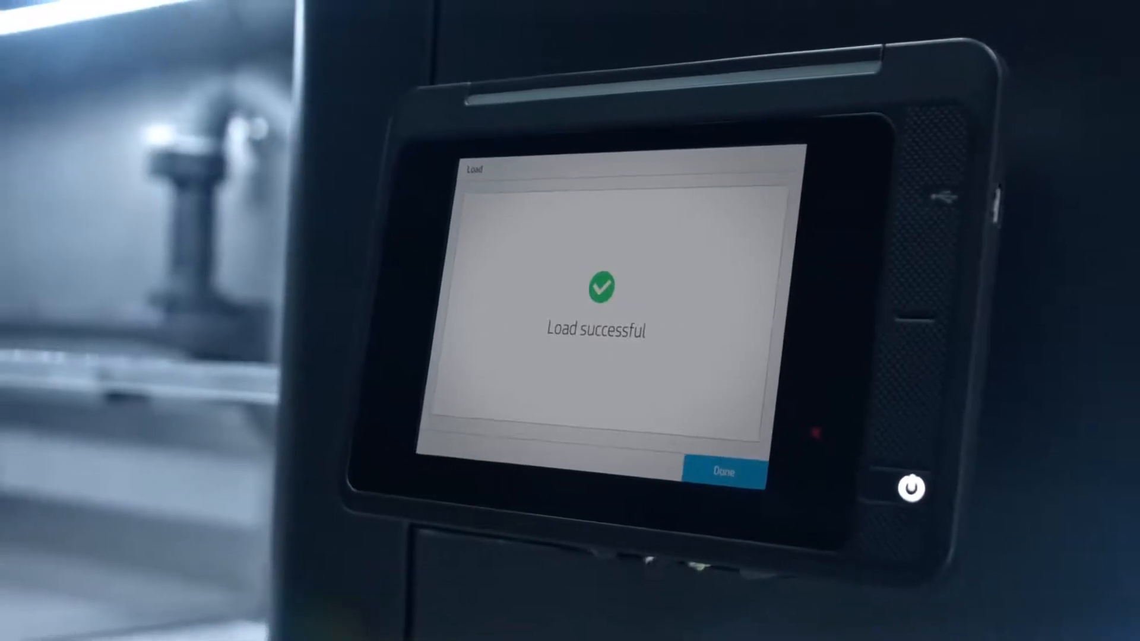
Dismiss the load confirmation and send the pending Gears job to print.
{"action": "left_click", "coordinate": [723, 471]}
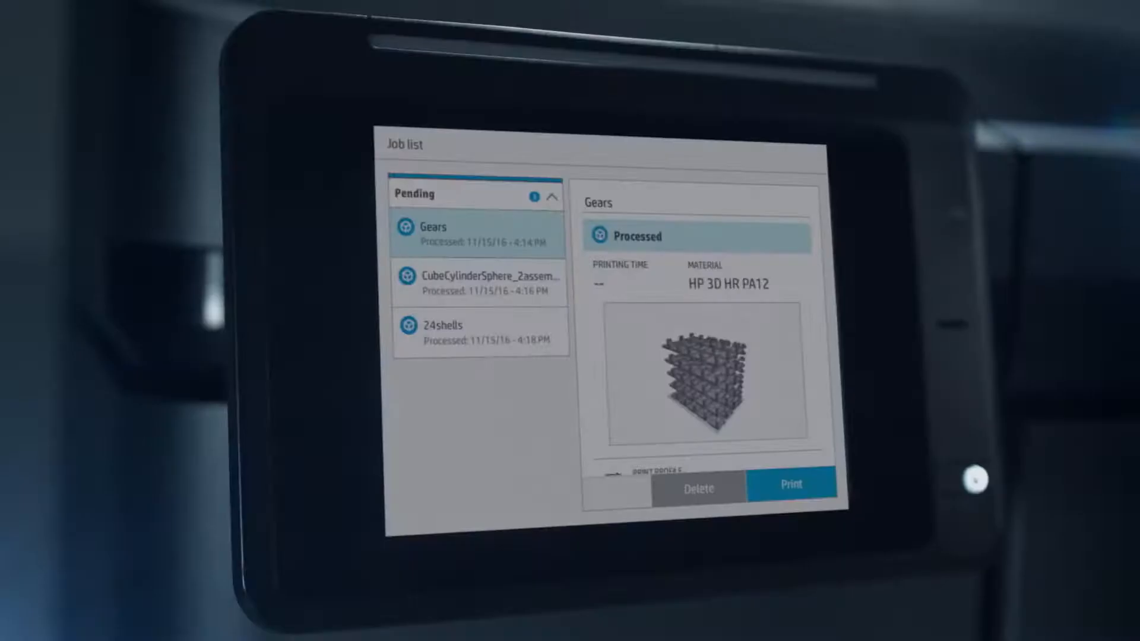
{"action": "left_click", "coordinate": [790, 485]}
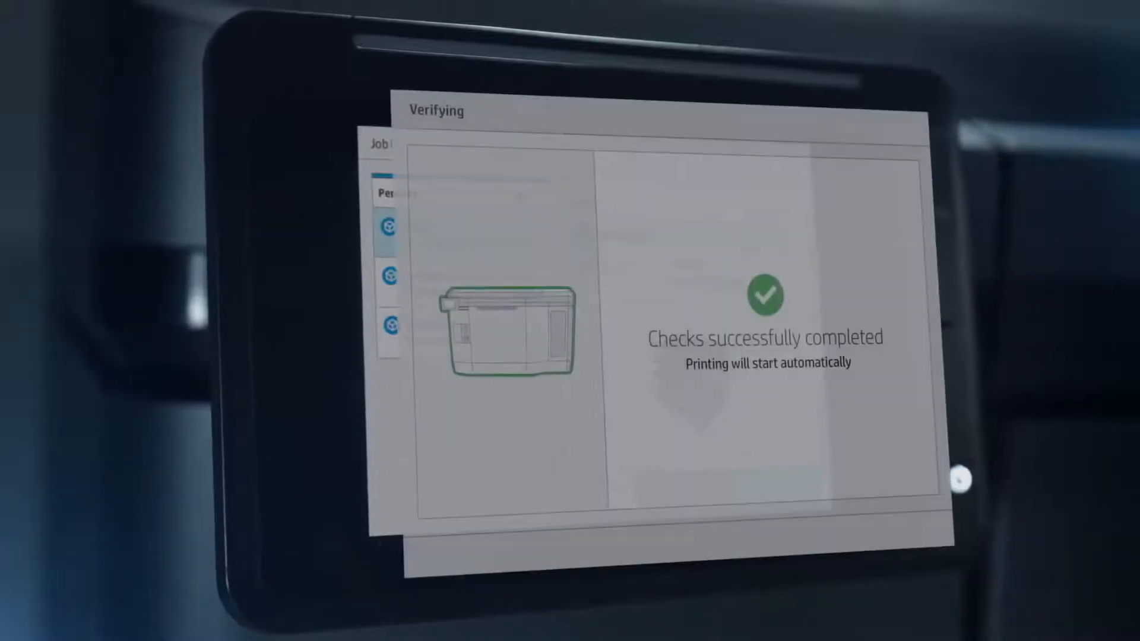